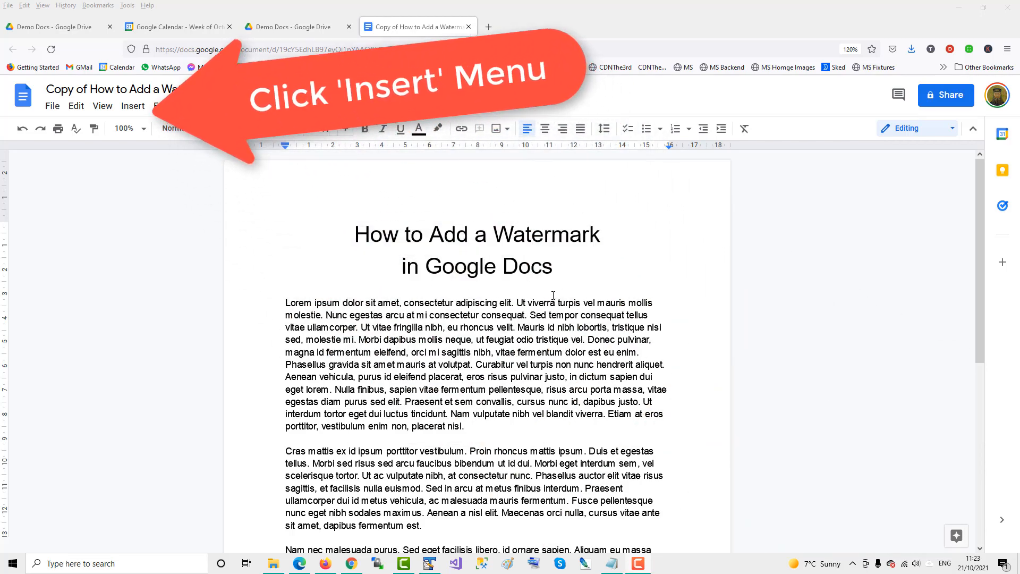
# Start an image watermark from Insert > Watermark and browse for the Draft.jpg file to upload.
pyautogui.click(132, 105)
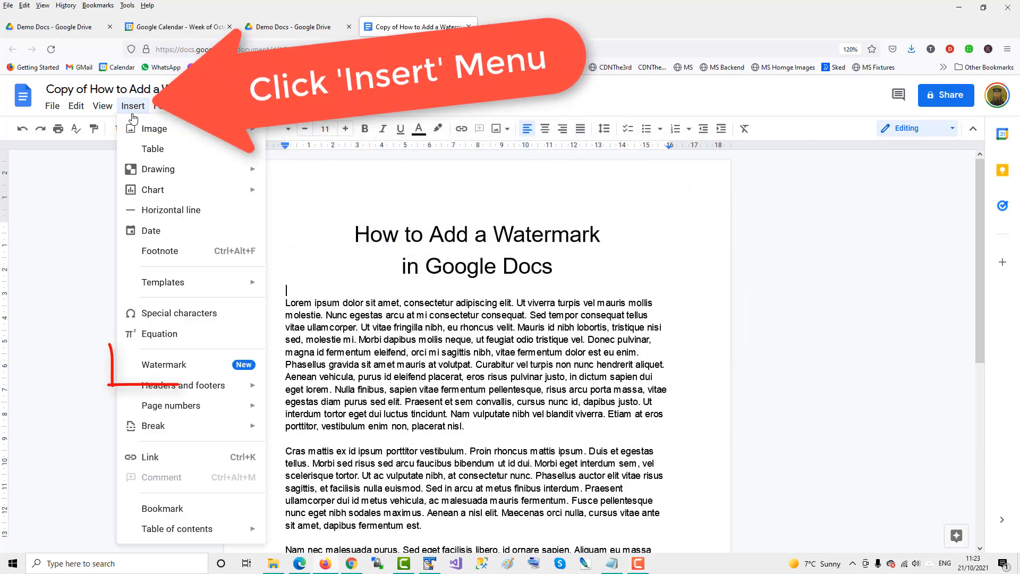
pyautogui.moveTo(182, 364)
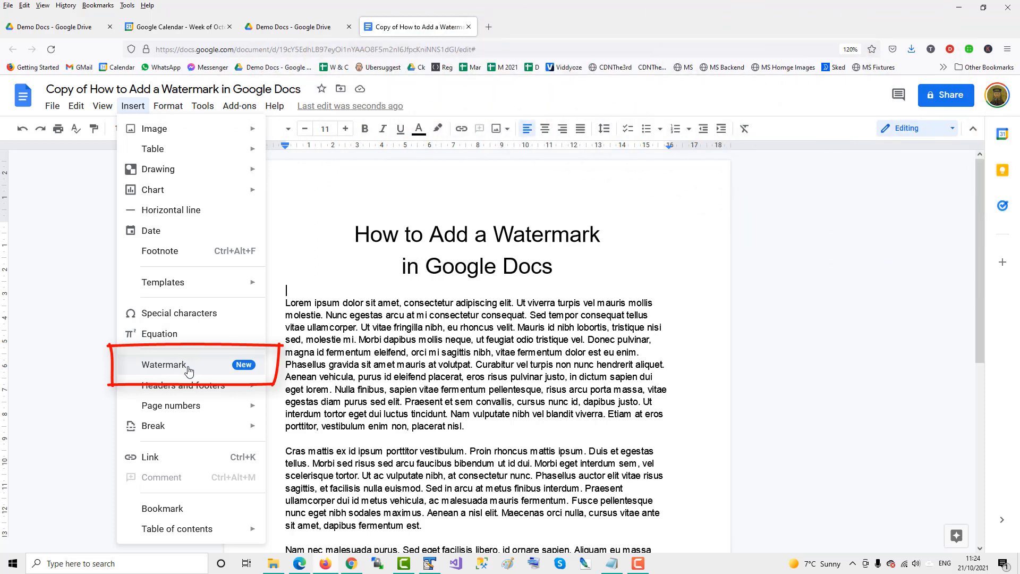
pyautogui.click(164, 364)
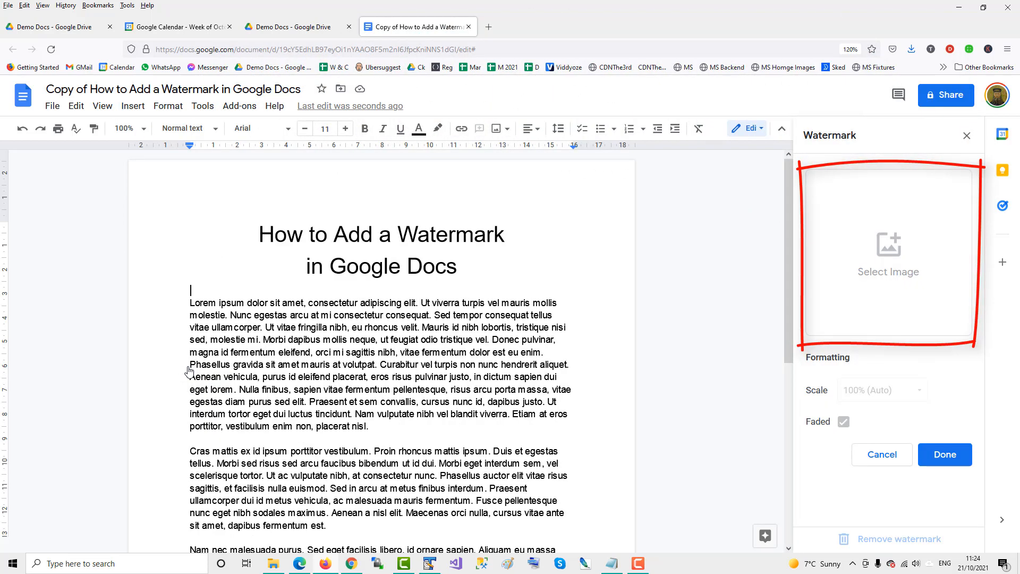
pyautogui.click(887, 249)
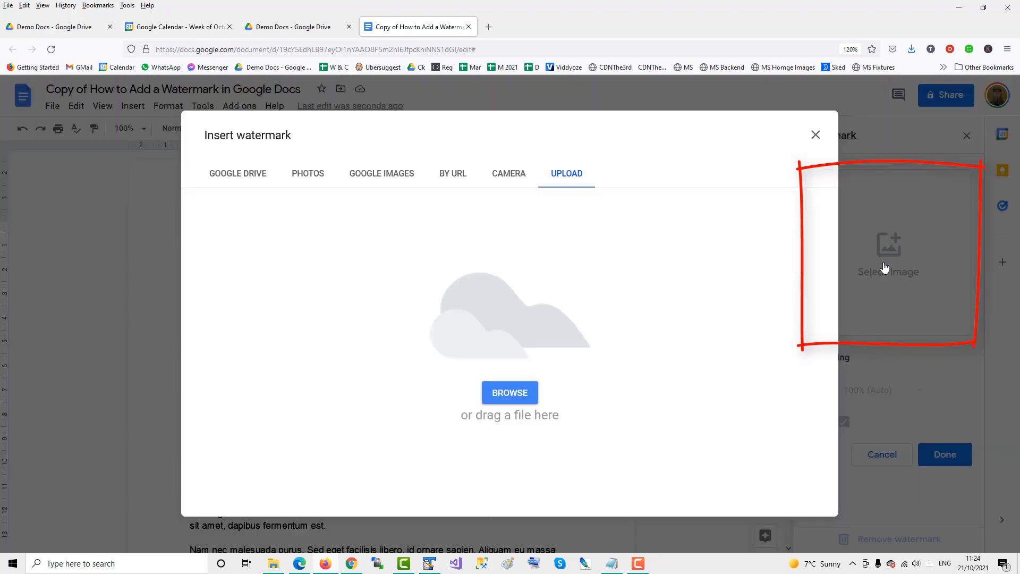
pyautogui.moveTo(501, 418)
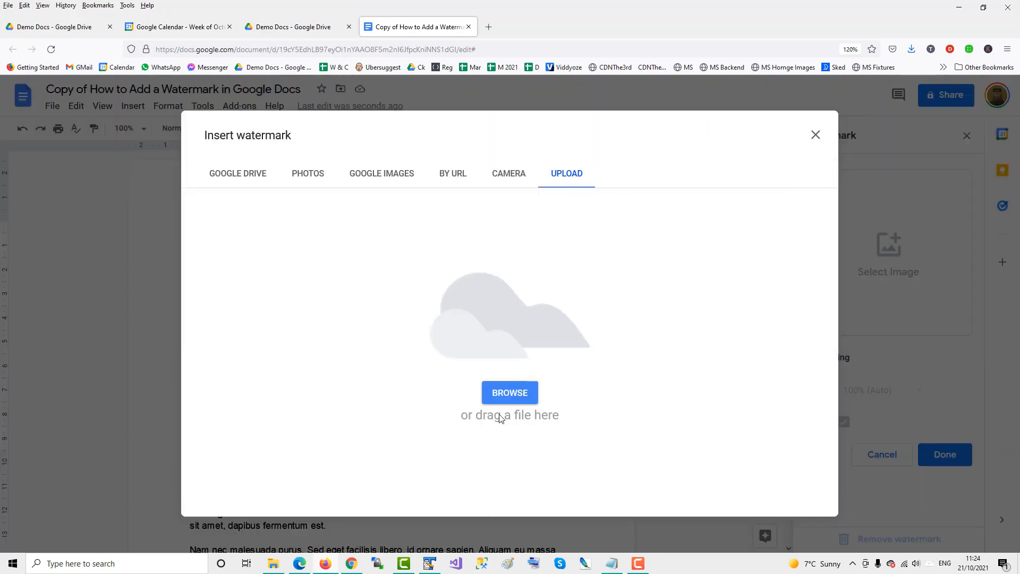
pyautogui.click(509, 392)
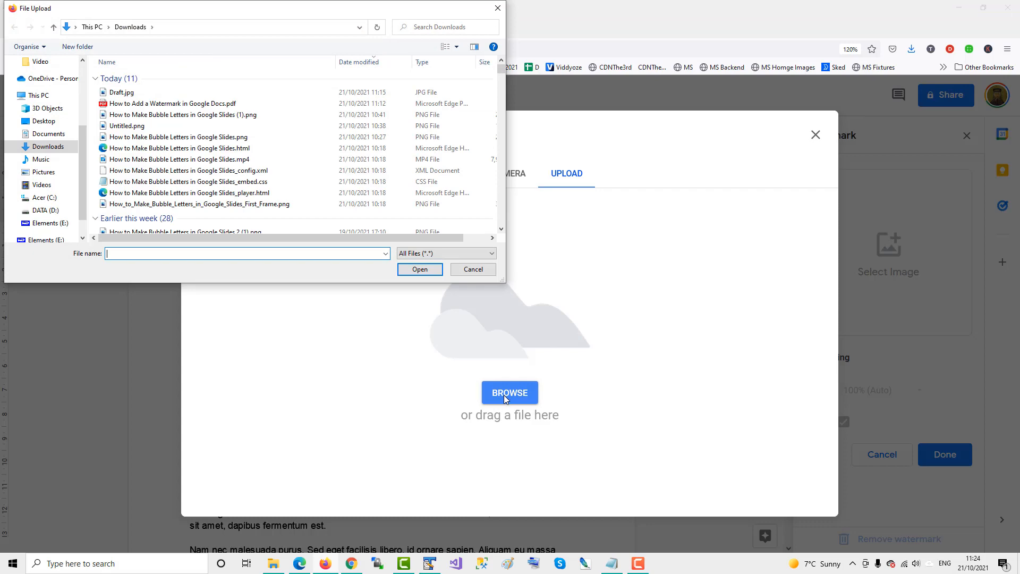
pyautogui.moveTo(122, 92)
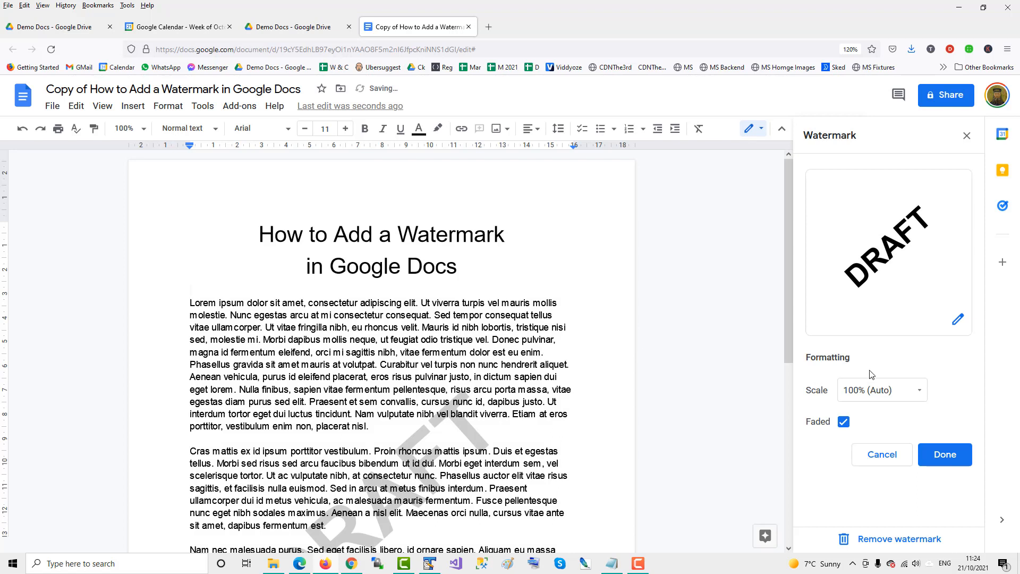
# Set the DRAFT watermark scale to 150% and confirm with Done.
pyautogui.click(879, 389)
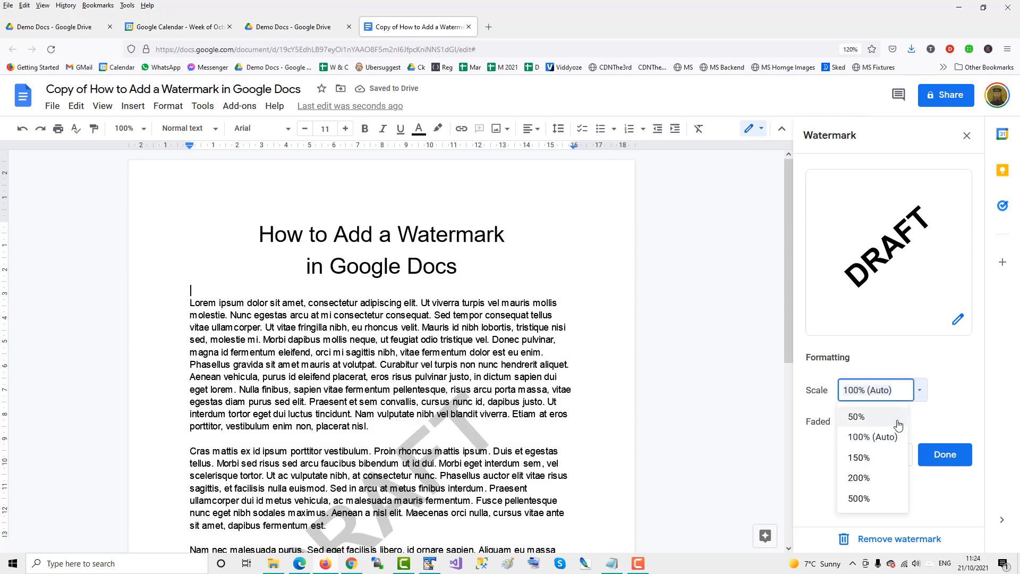
pyautogui.click(858, 458)
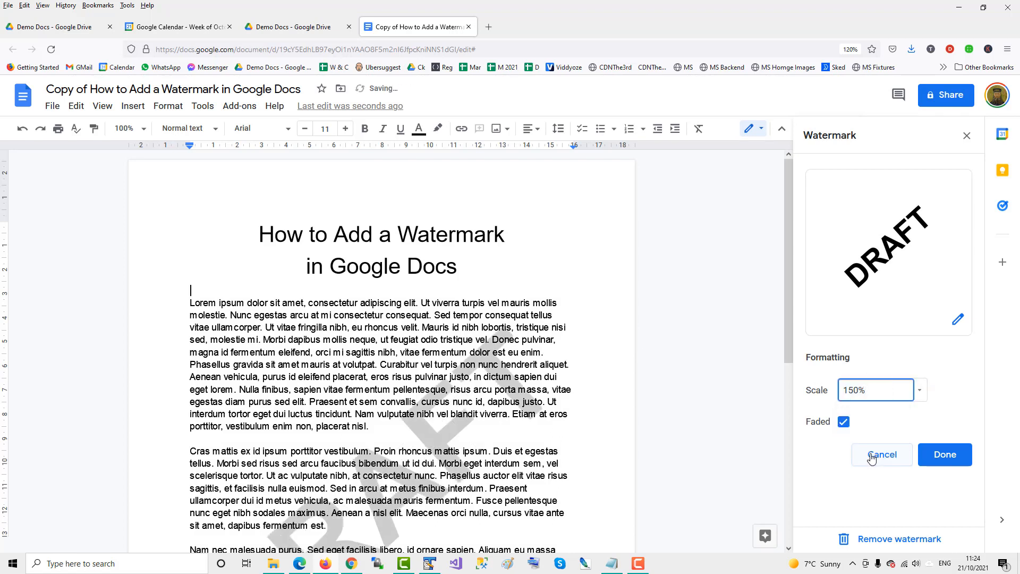
pyautogui.click(843, 421)
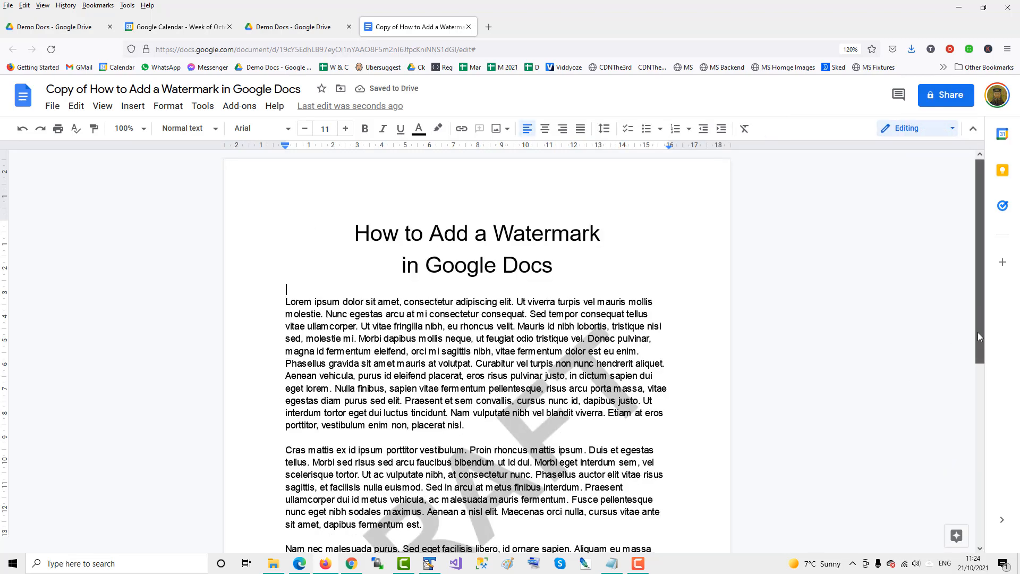
# Review the pages, then choose Remove watermark in the Watermark panel.
pyautogui.scroll(-3)
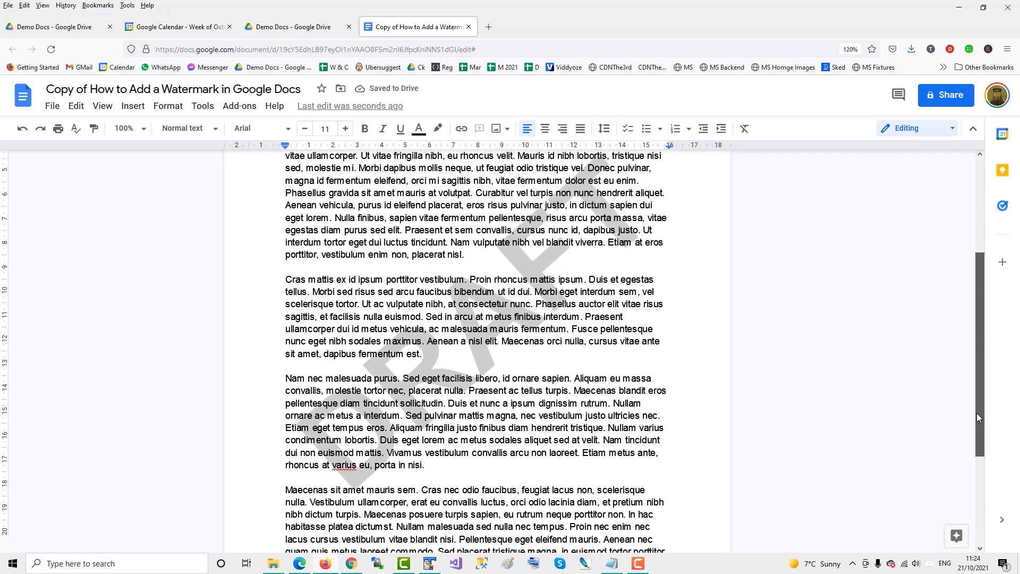
pyautogui.scroll(3)
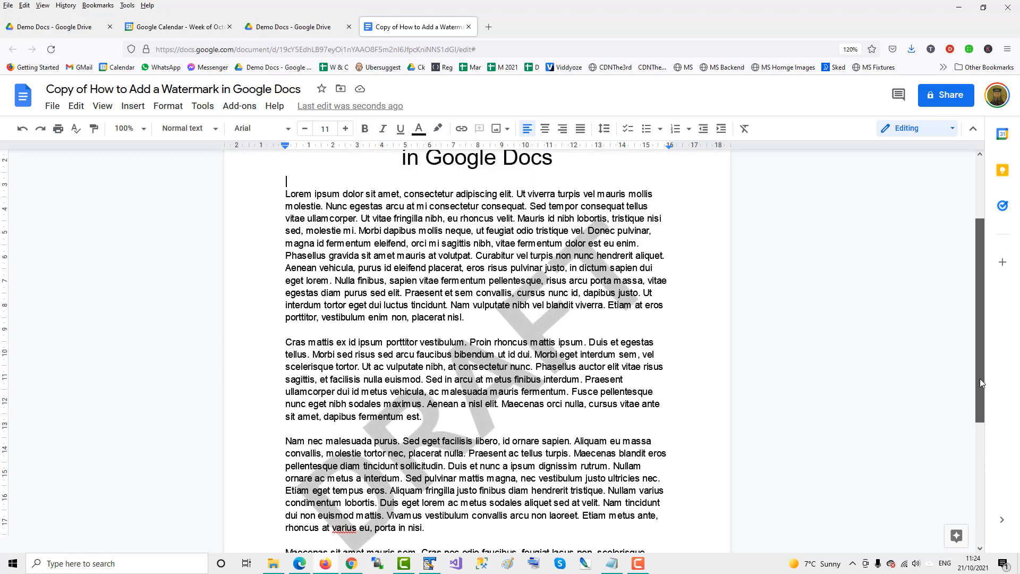
pyautogui.scroll(3)
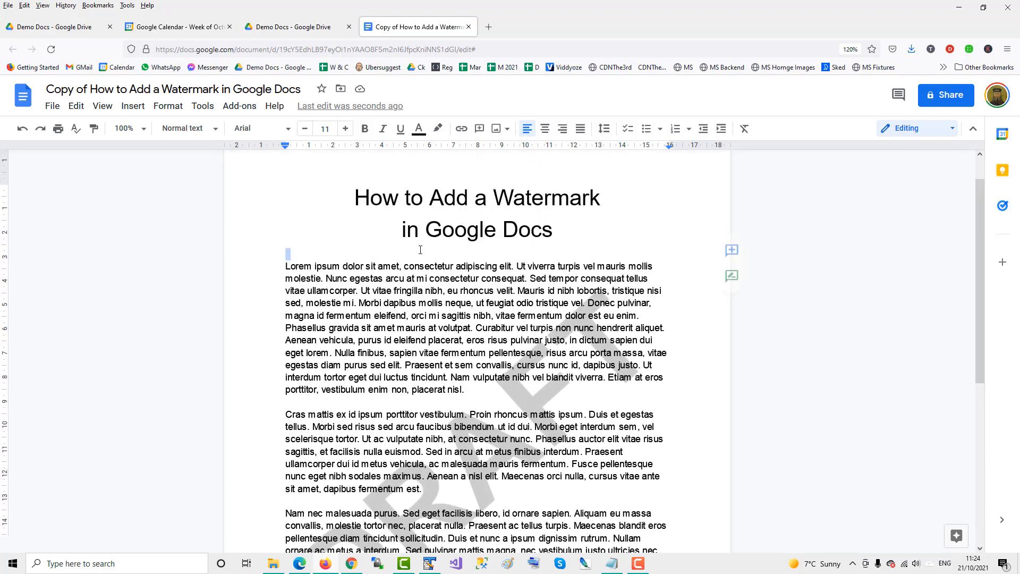
pyautogui.click(132, 105)
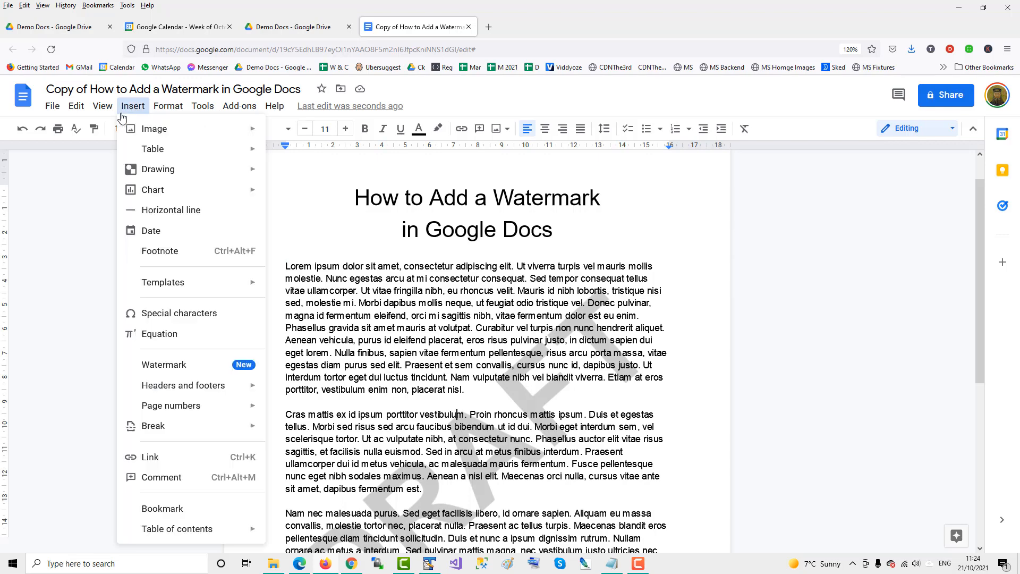
pyautogui.click(164, 364)
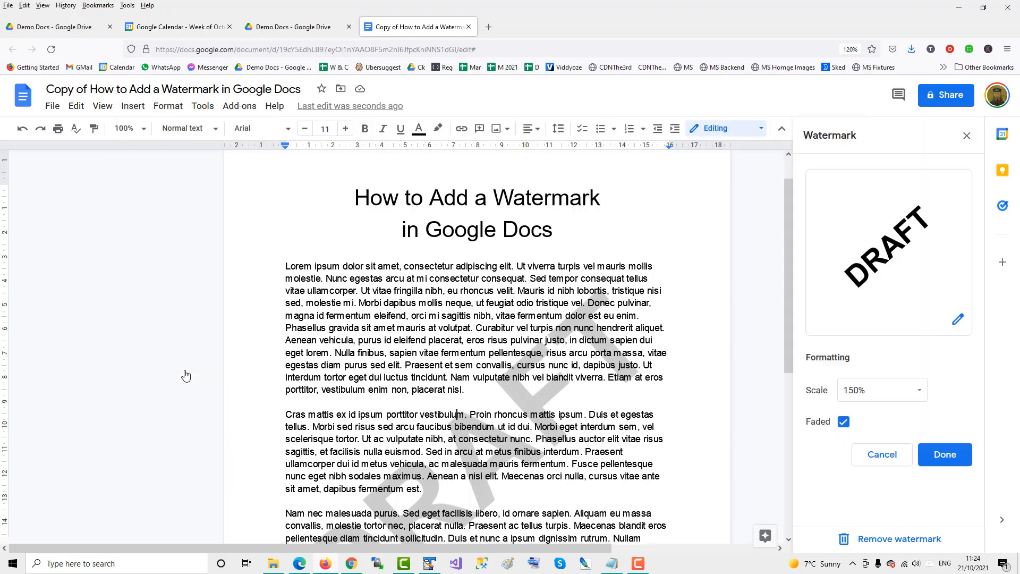
pyautogui.click(900, 538)
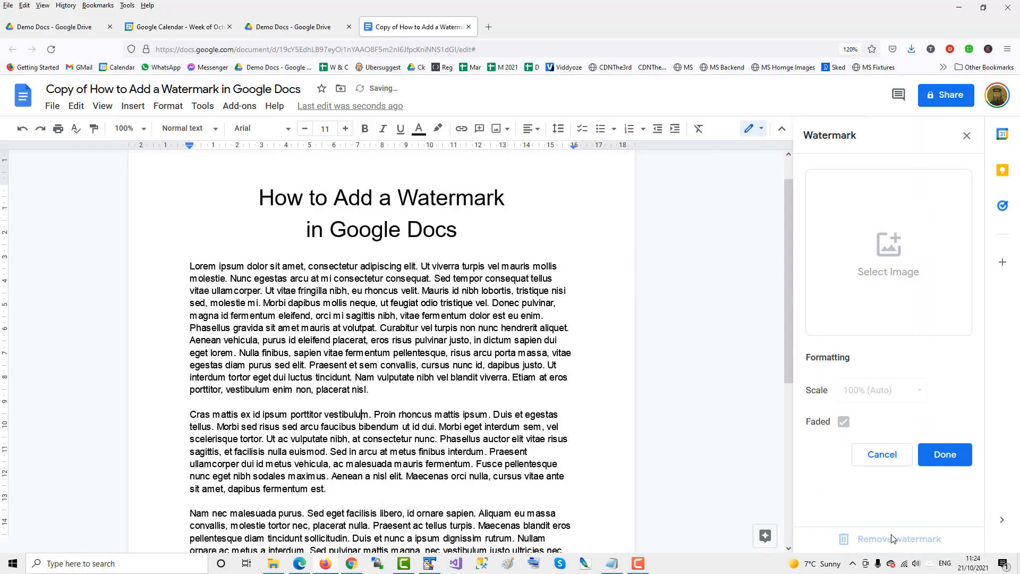